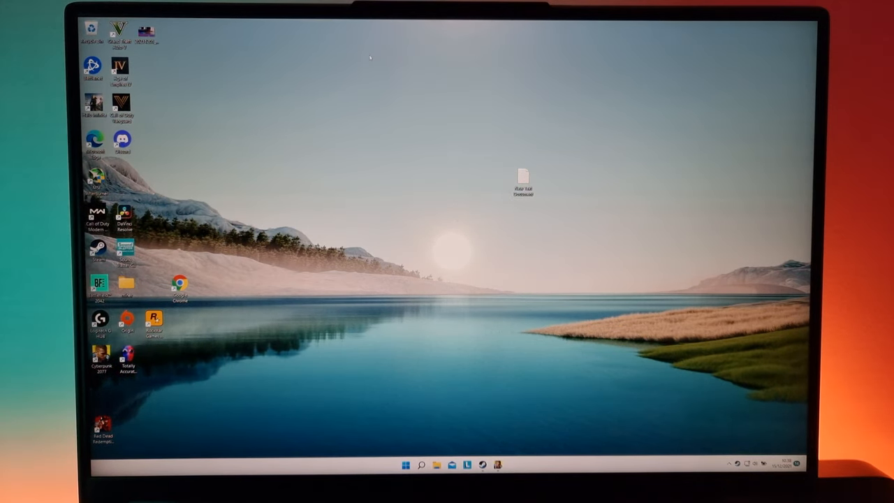
Open Windows Display settings from the desktop menu and expand the resolution list.
right_click(404, 201)
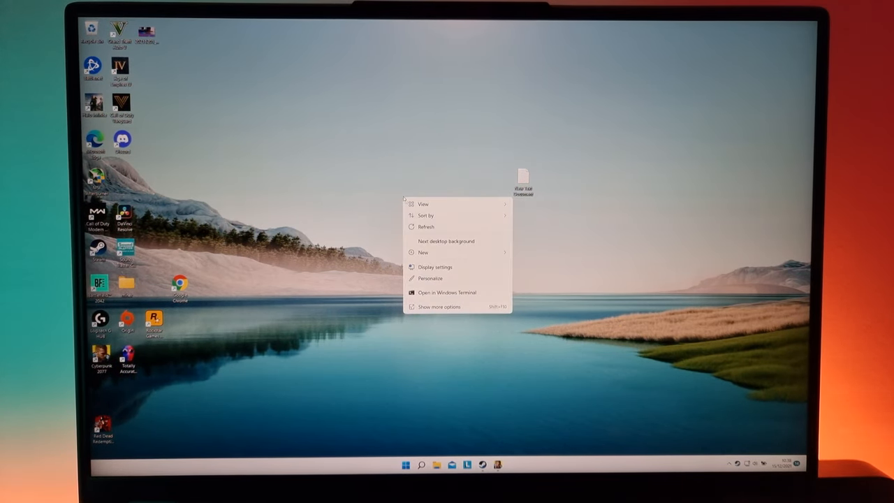
left_click(435, 267)
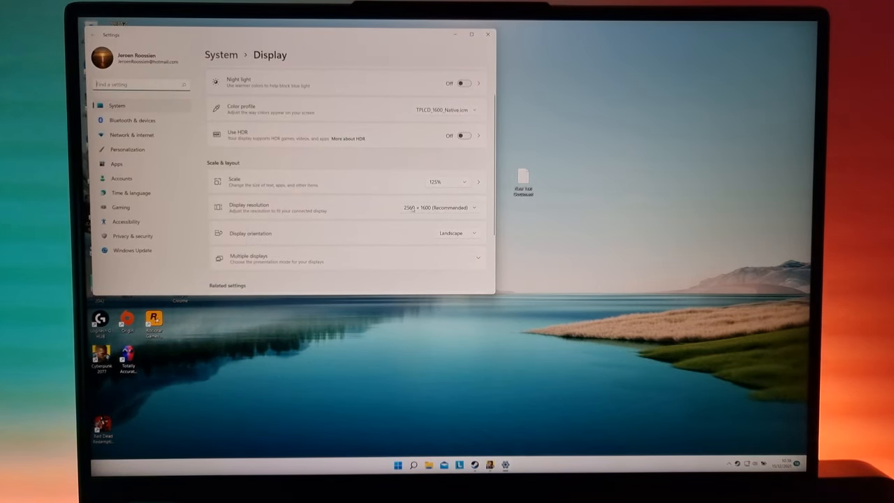
left_click(458, 207)
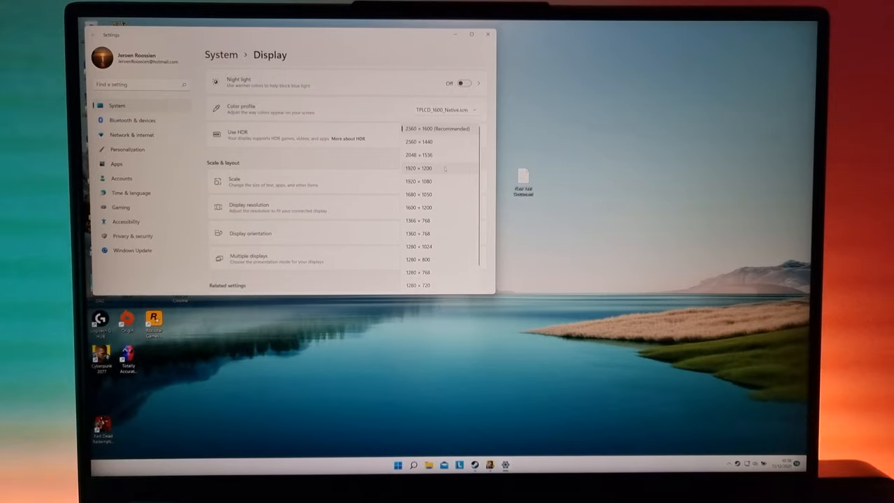
mouse_move(440, 180)
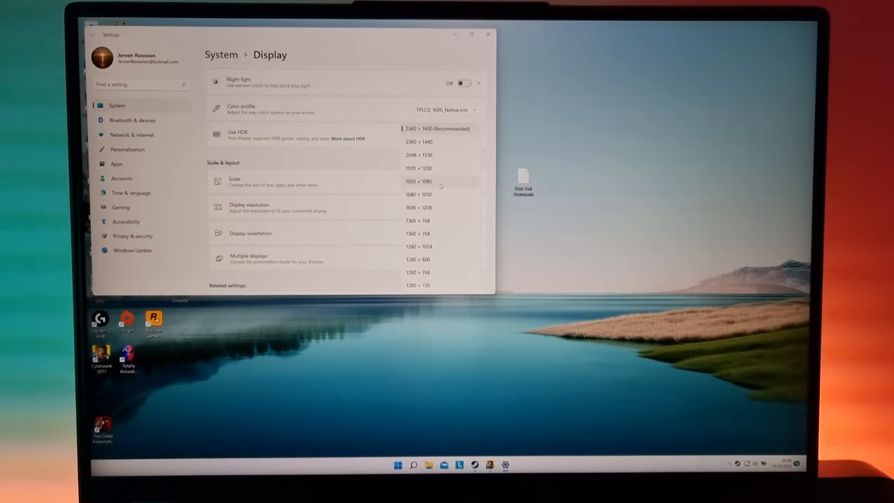
Switch the Windows display resolution from 2560 × 1600 to 1920 × 1080 and keep it.
left_click(417, 168)
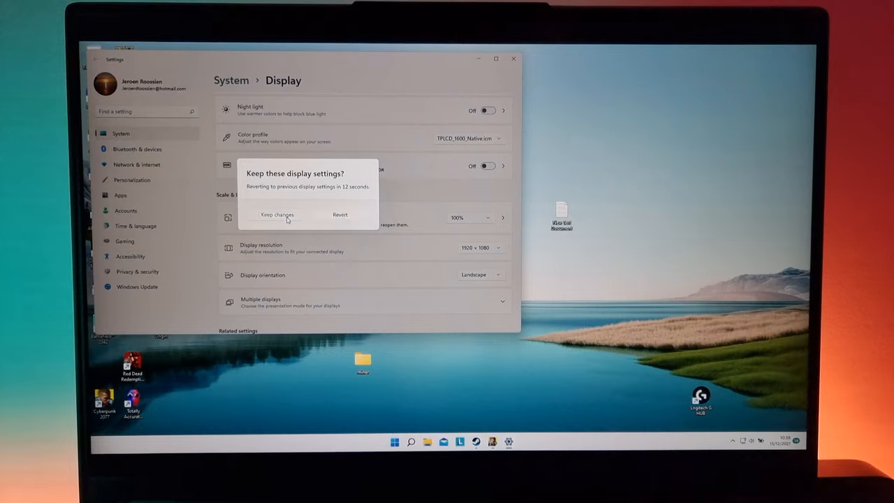
left_click(276, 215)
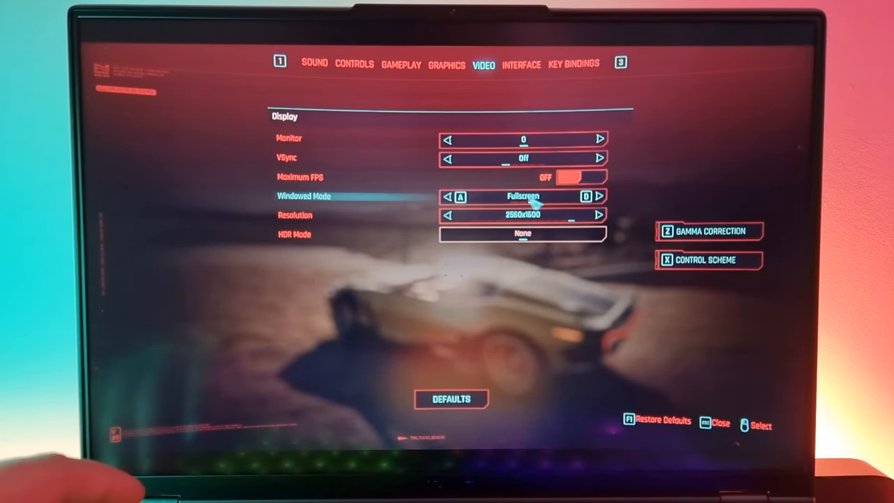
Lower the game's fullscreen resolution from 2560x1600 to 1920x1080 and apply it.
left_click(599, 196)
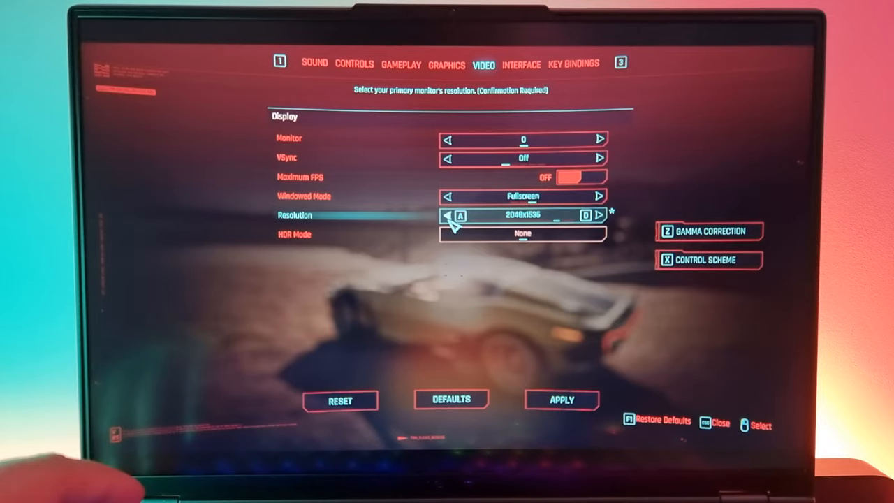
left_click(449, 215)
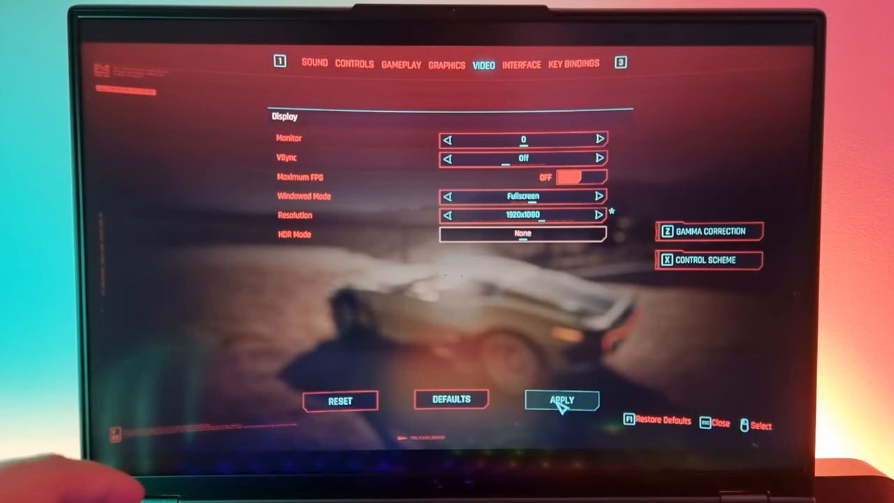
left_click(561, 401)
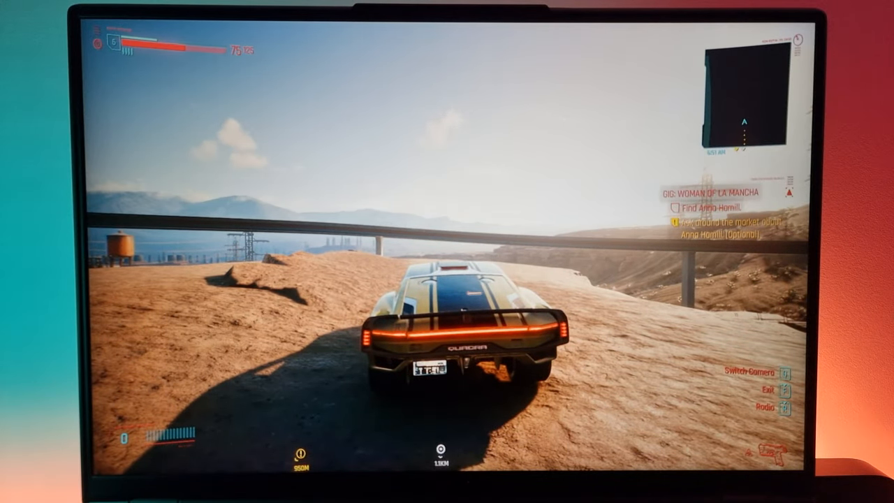
Pause the game and switch its window mode away from Fullscreen.
key("Escape")
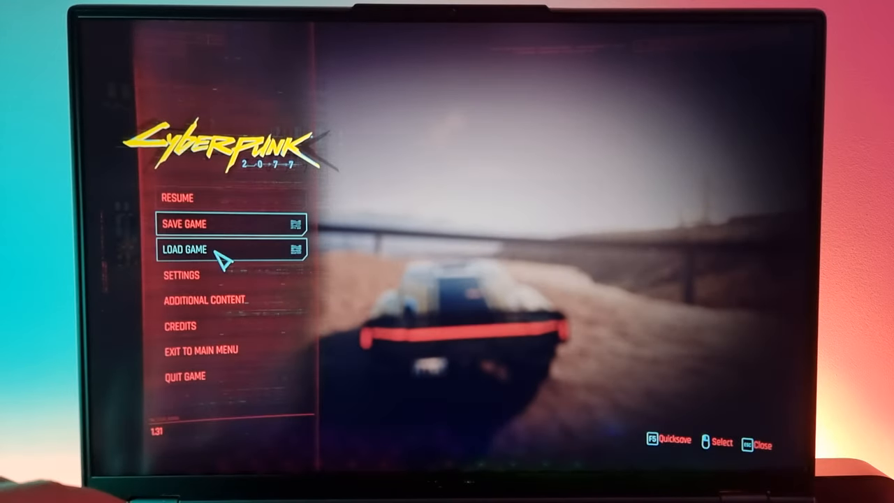
left_click(180, 274)
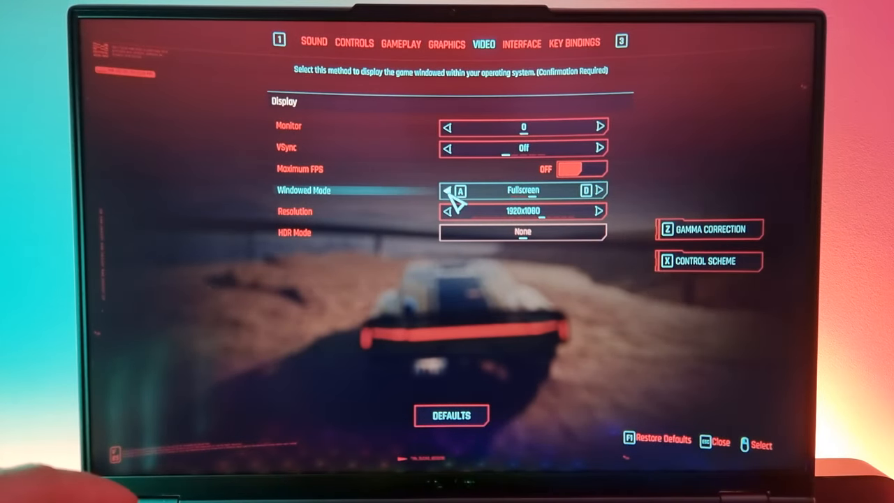
left_click(598, 189)
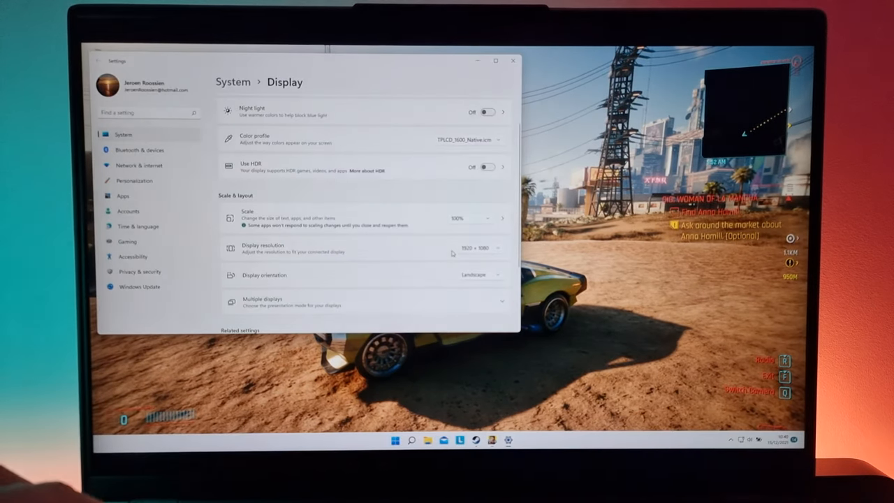
Return to the game and reopen its video settings, now Windowed Borderless at 1920x1080.
left_click(478, 248)
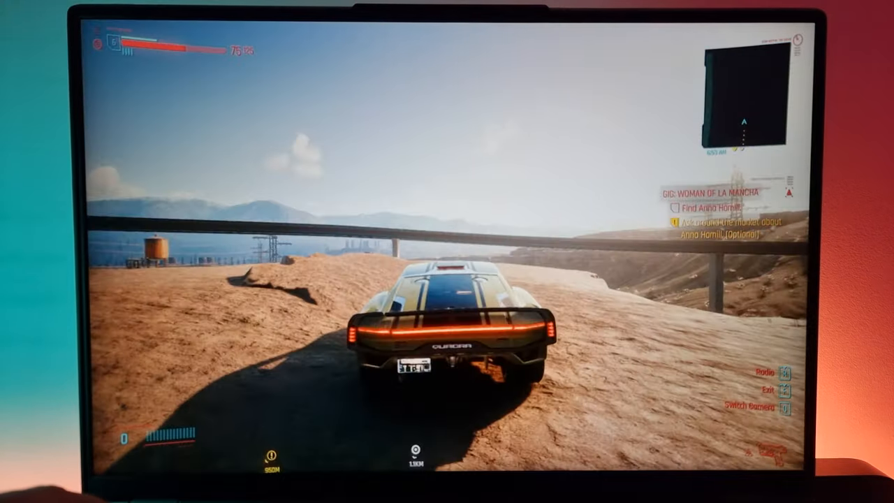
key("Escape")
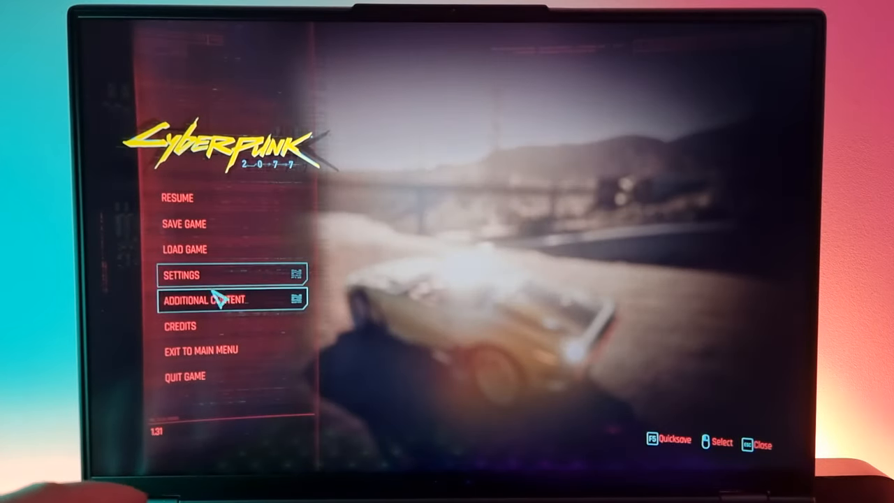
left_click(182, 274)
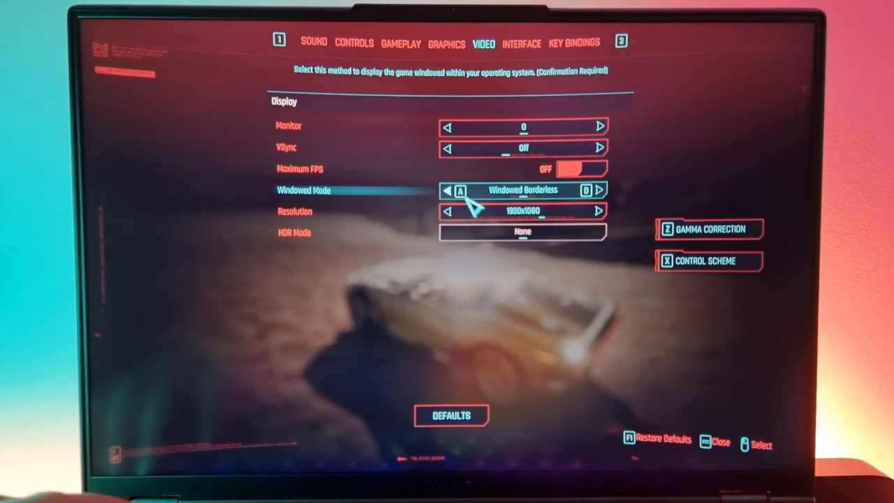
left_click(598, 211)
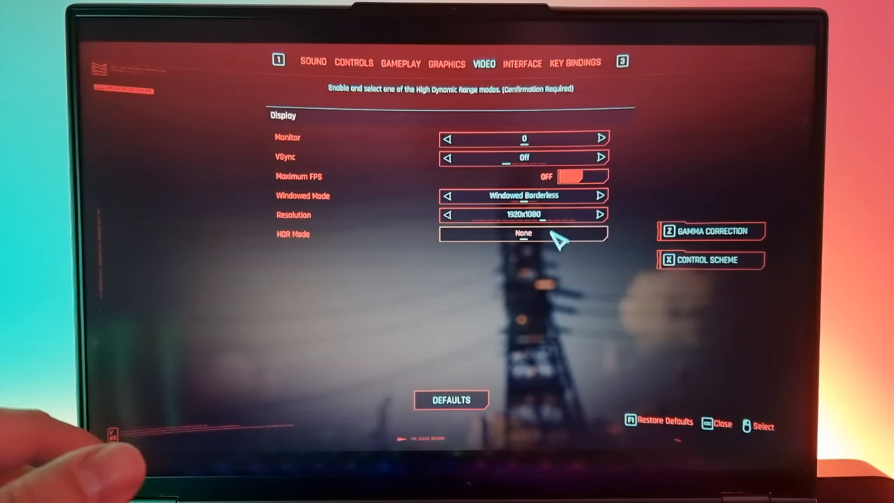
Raise the Windowed Borderless resolution to 1920x1200, leaving the change pending.
left_click(523, 196)
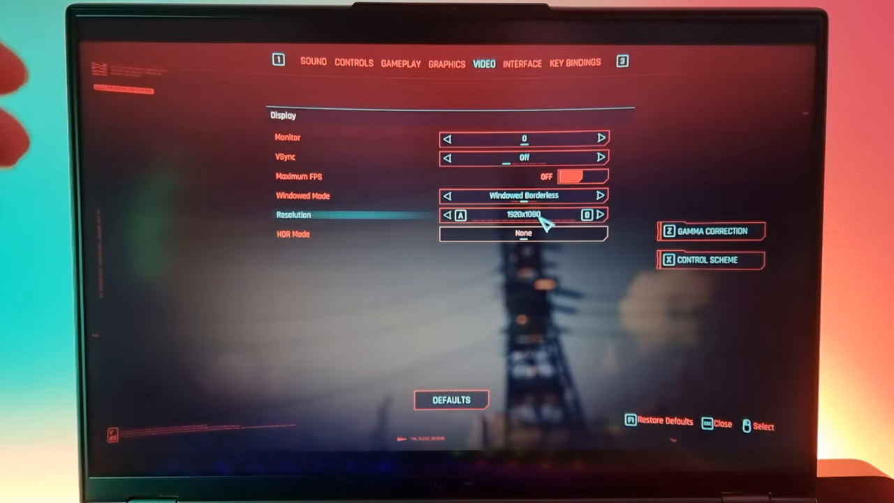
left_click(600, 215)
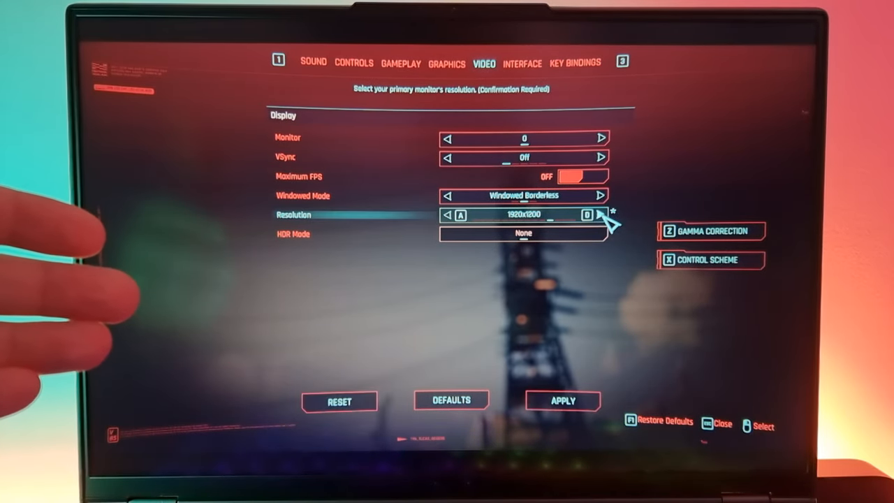
Apply 1920x1200 in Fullscreen, then step the pending resolution to 2560x1440.
left_click(599, 196)
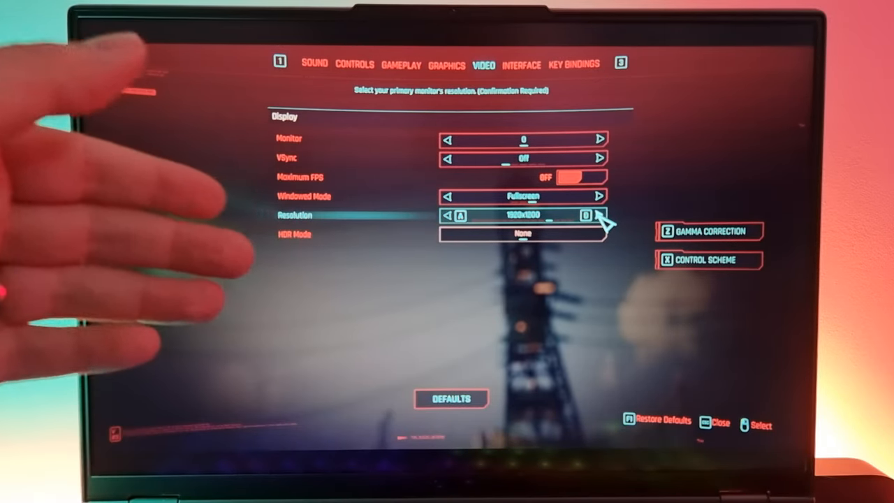
left_click(588, 215)
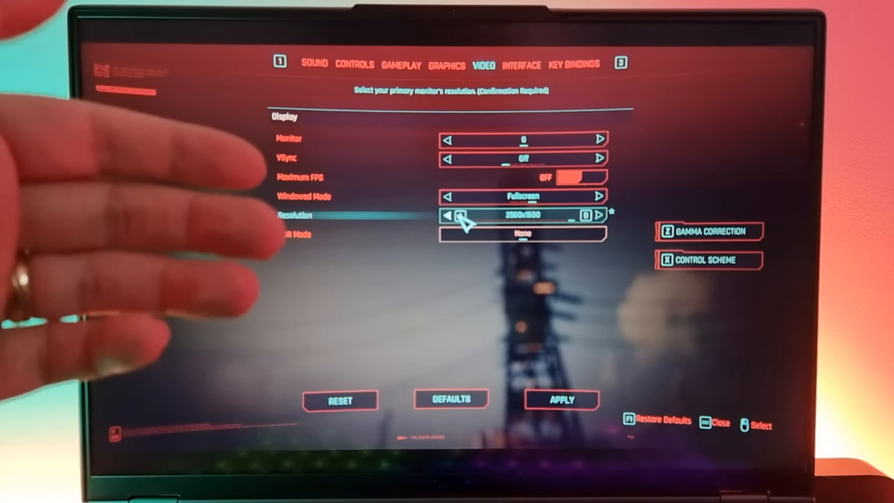
left_click(448, 216)
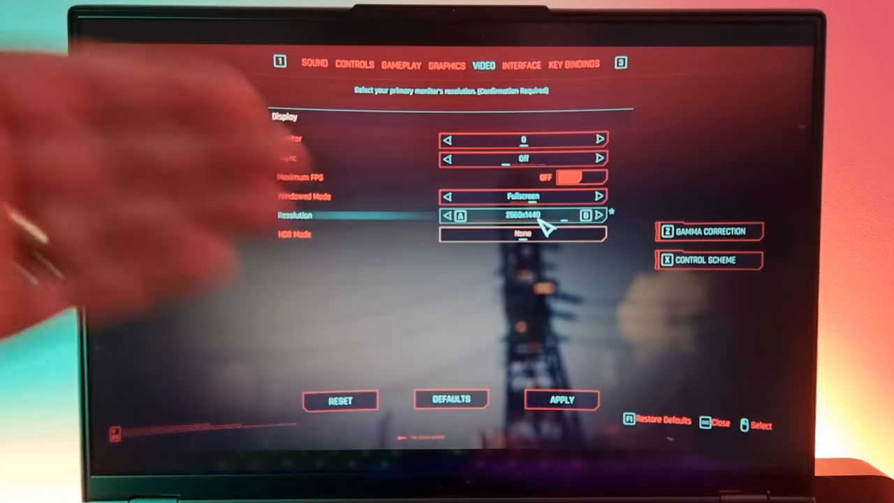